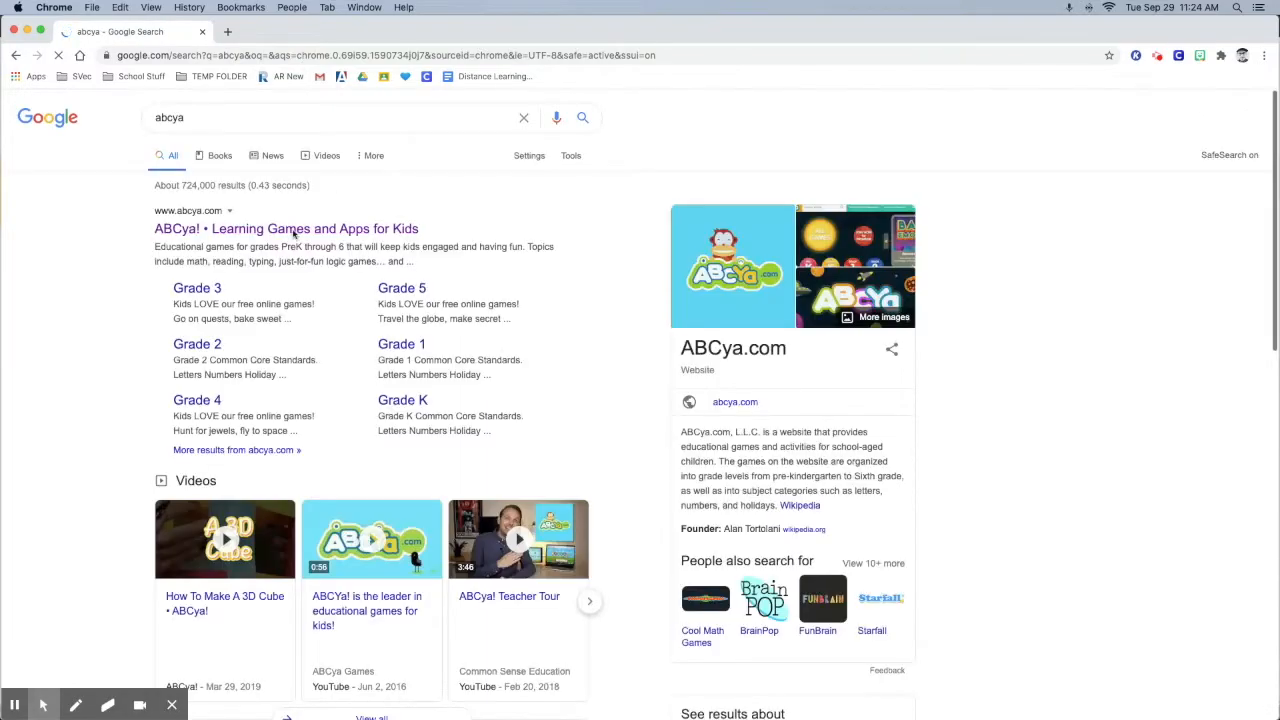
Open the 'ABCya! • Learning Games and Apps for Kids' result to reach abcya.com
{"action": "left_click", "coordinate": [286, 228]}
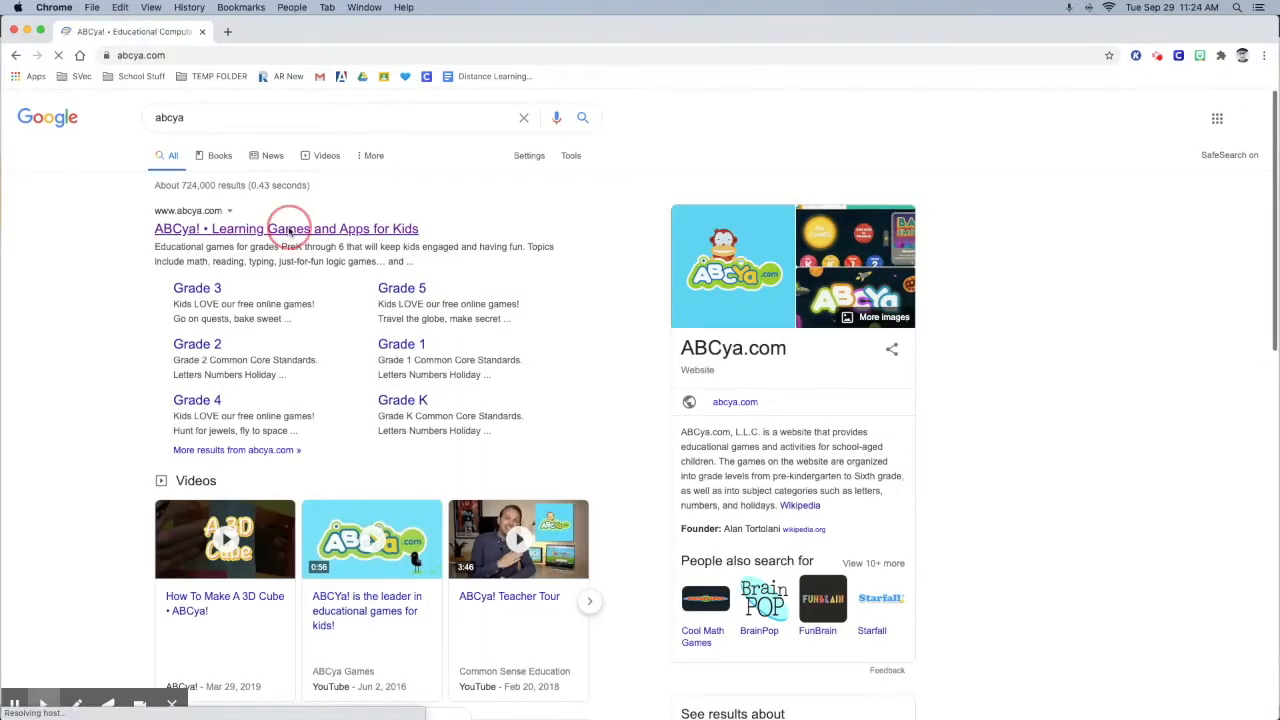
{"action": "left_click", "coordinate": [286, 228]}
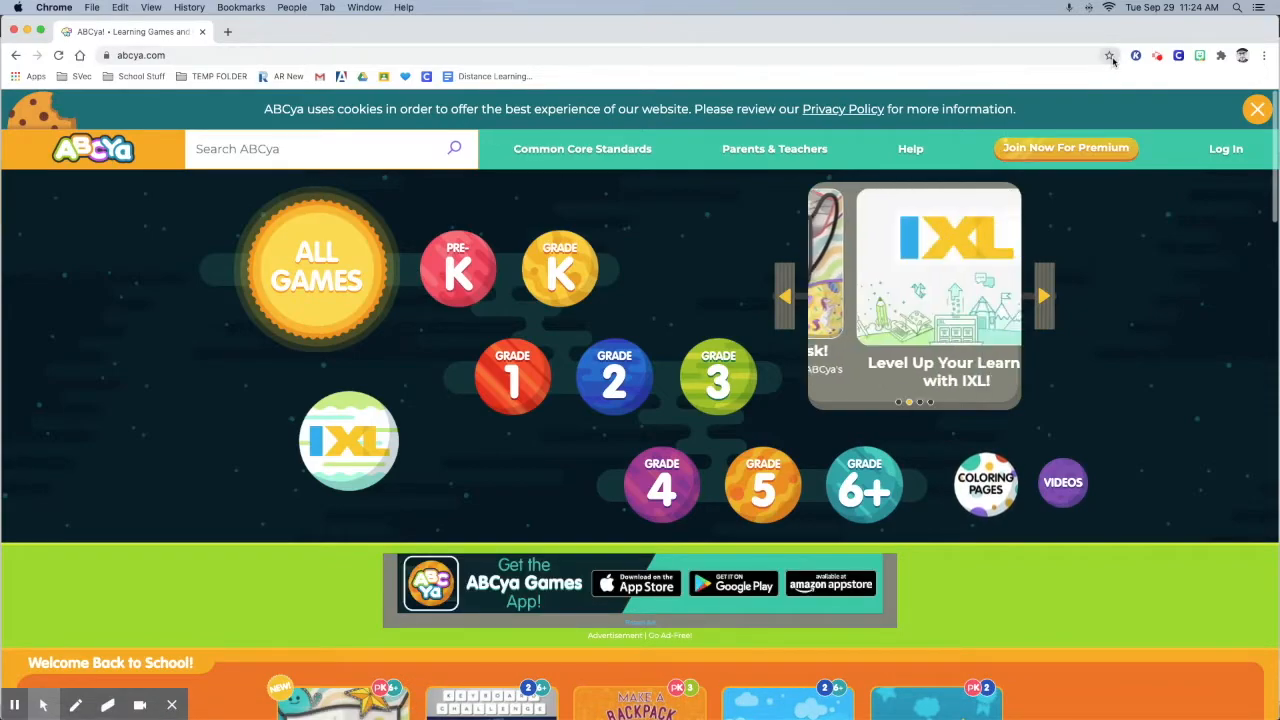
Bookmark the ABCya homepage into the Bookmarks Bar folder
{"action": "left_click", "coordinate": [1108, 55]}
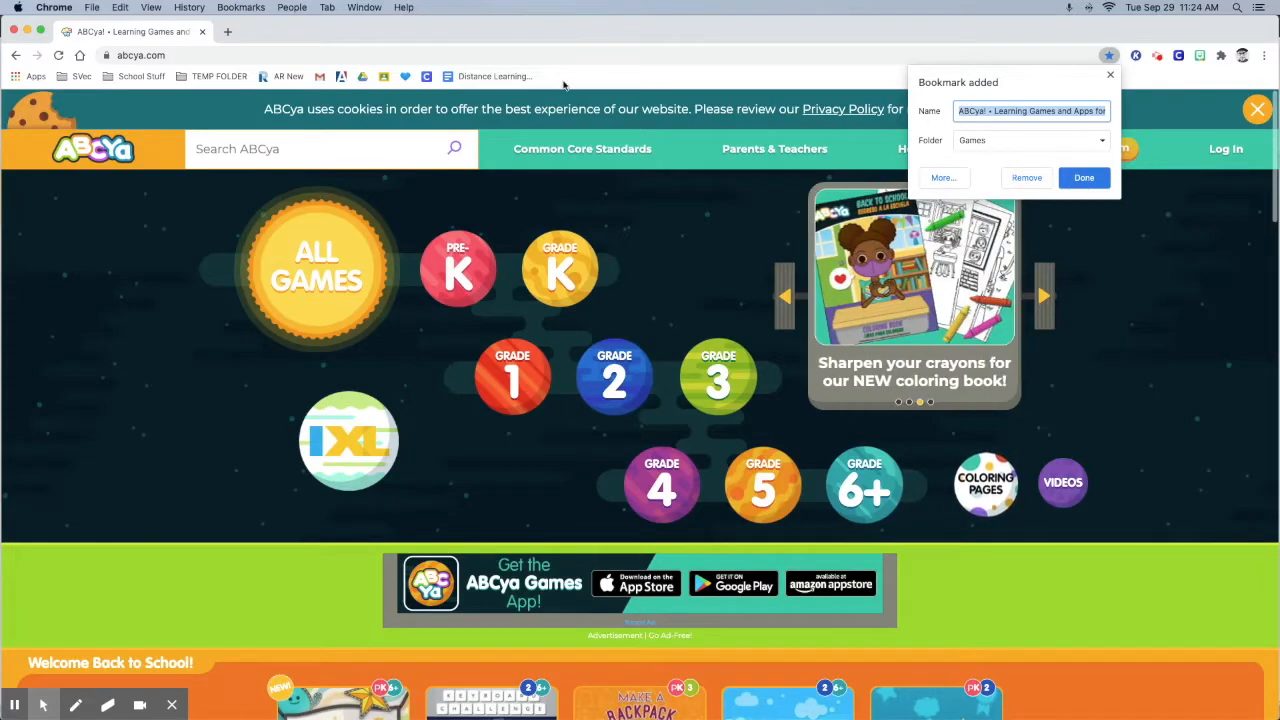
{"action": "left_click", "coordinate": [1030, 140]}
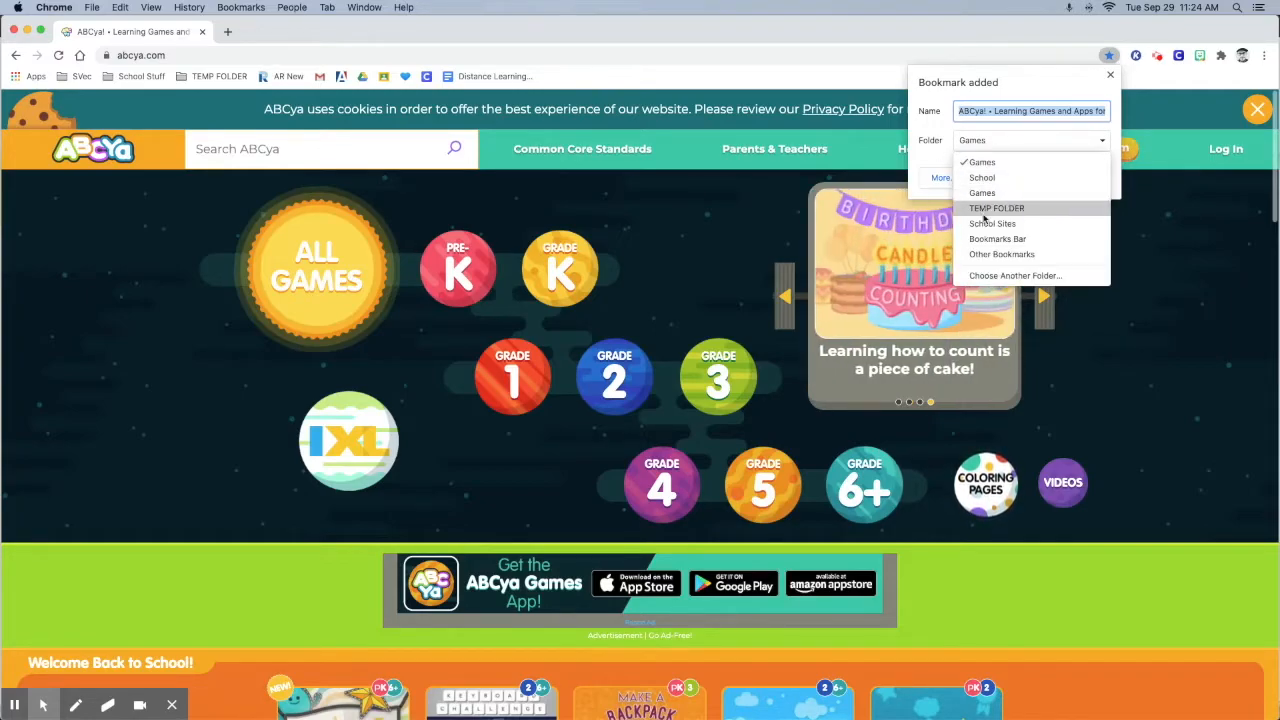
{"action": "left_click", "coordinate": [997, 238]}
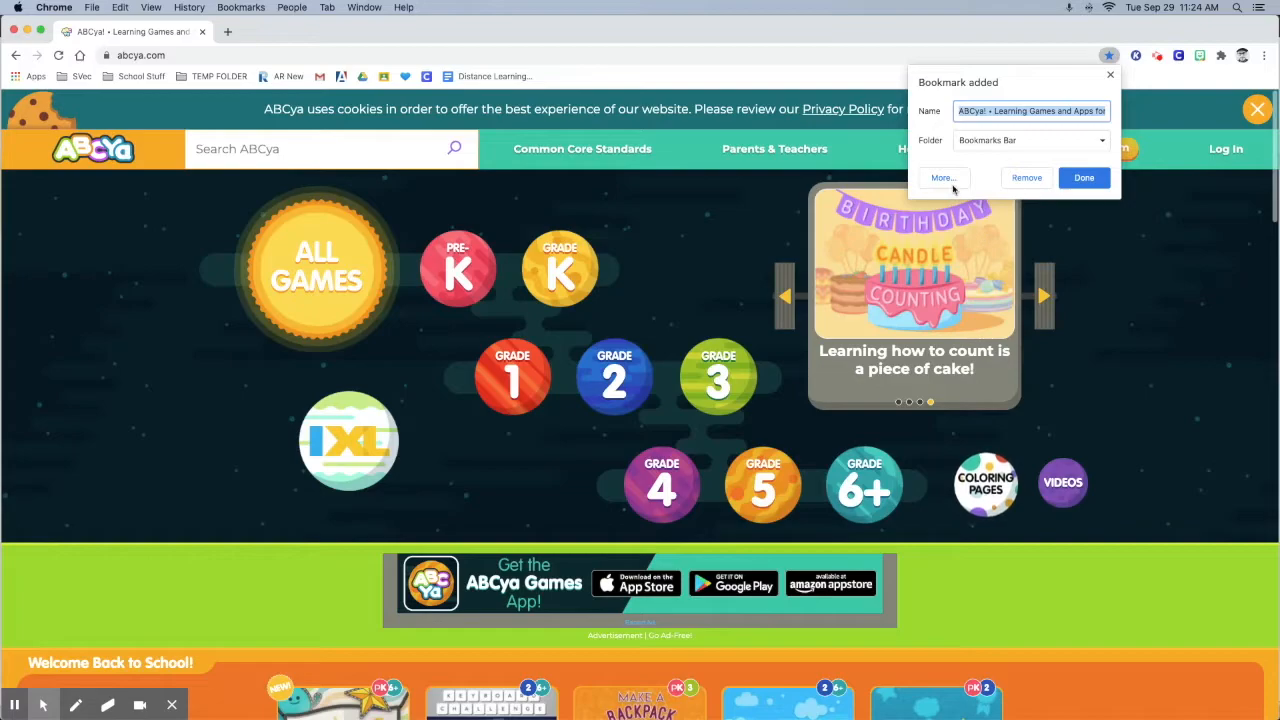
{"action": "mouse_move", "coordinate": [945, 135]}
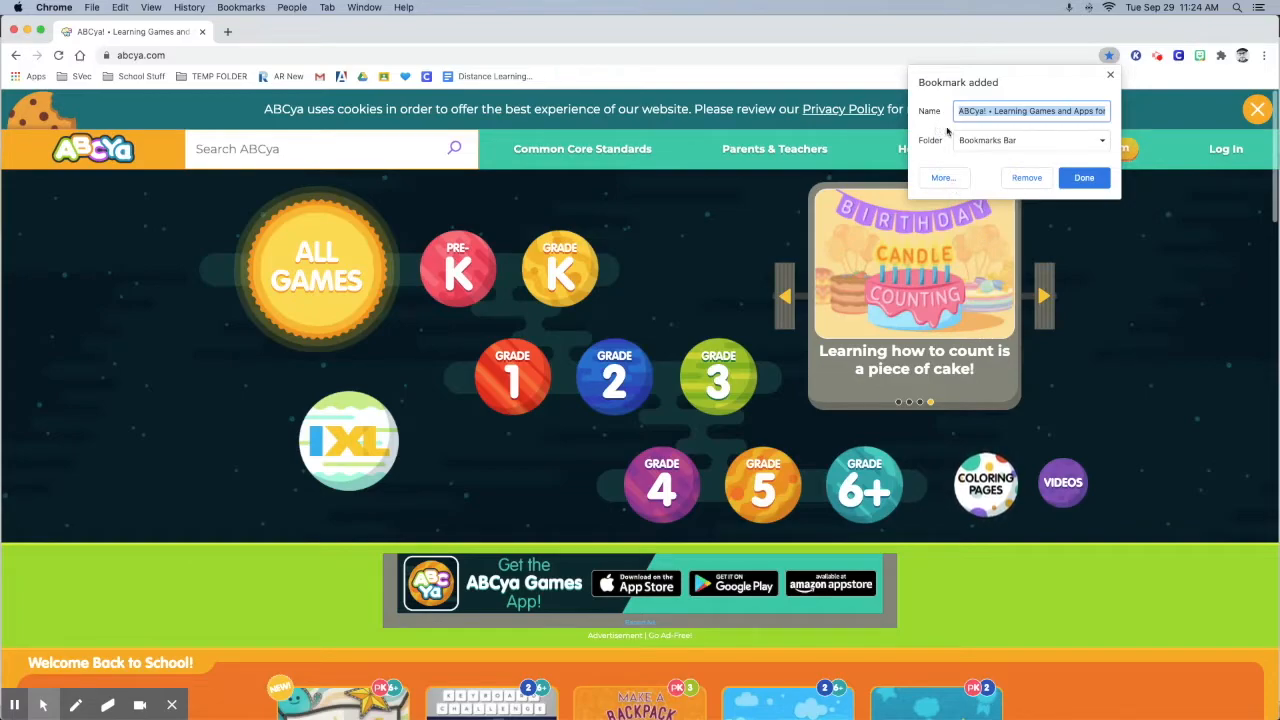
{"action": "left_click", "coordinate": [1084, 177]}
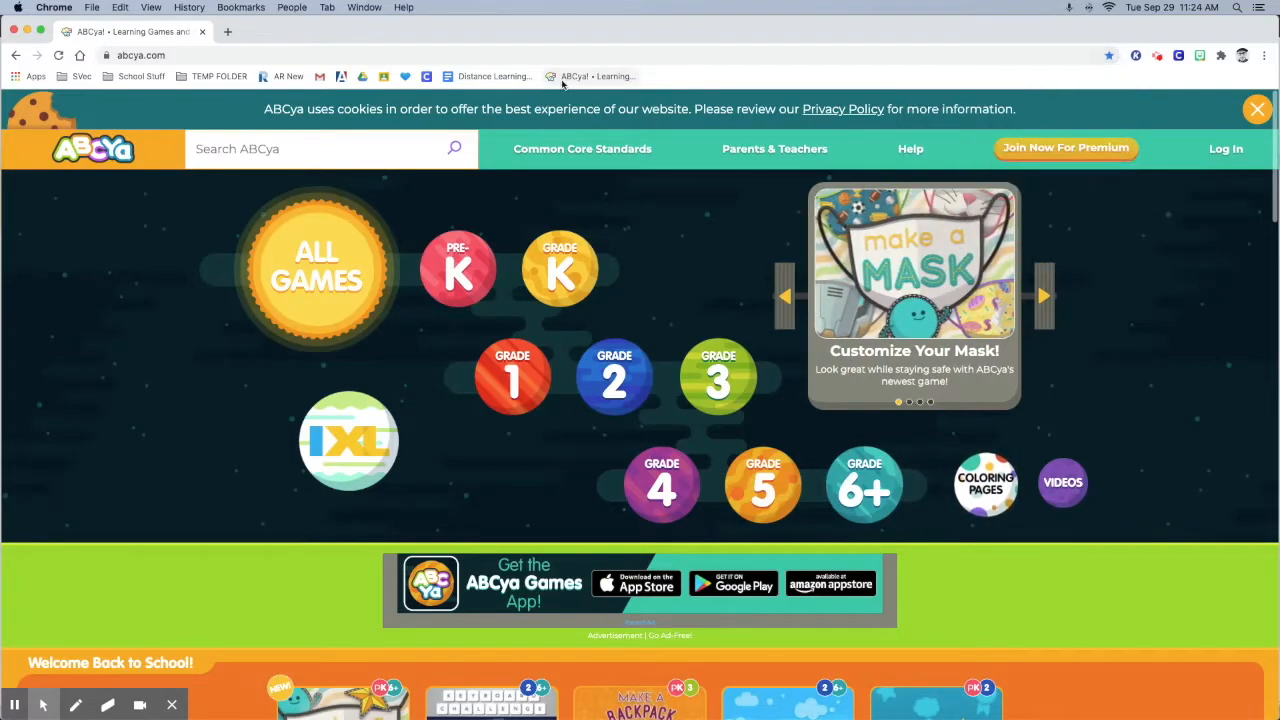
{"action": "mouse_move", "coordinate": [597, 76]}
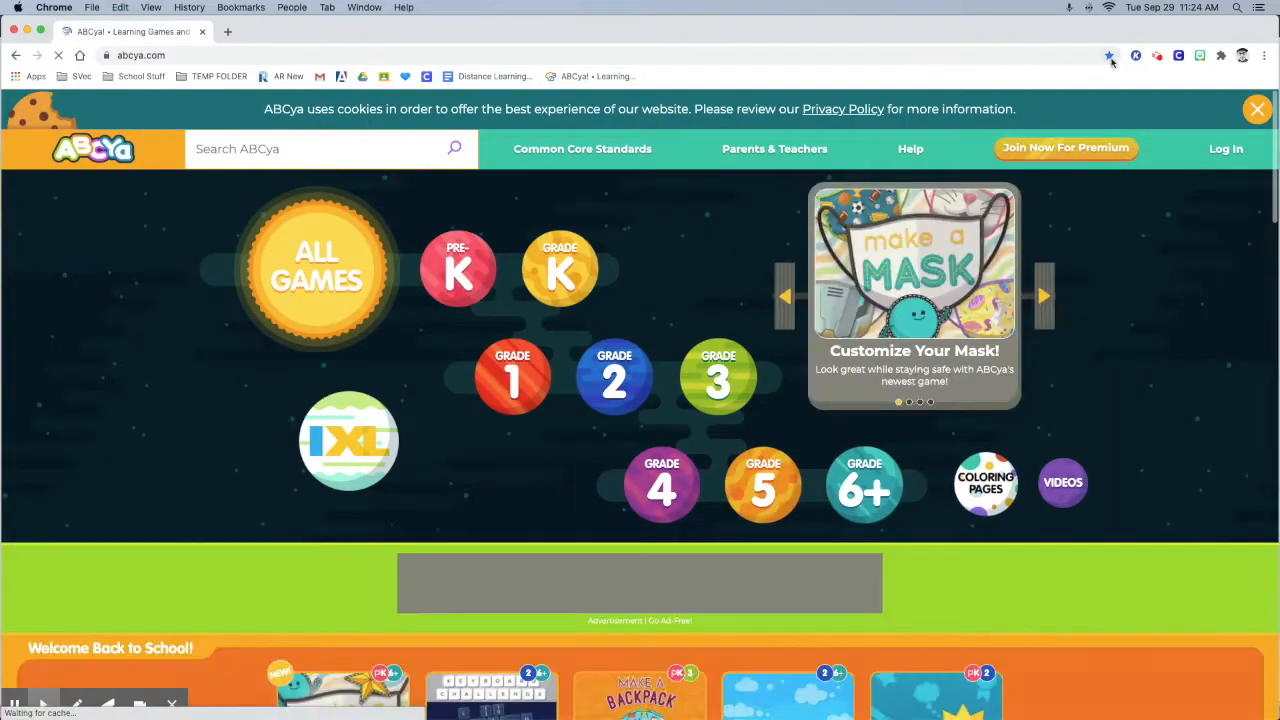
Rename the ABCya bookmark to 'ABCya!', then clear its name so only the icon shows
{"action": "left_click", "coordinate": [1109, 55]}
{"action": "type", "text": "ABCya!"}
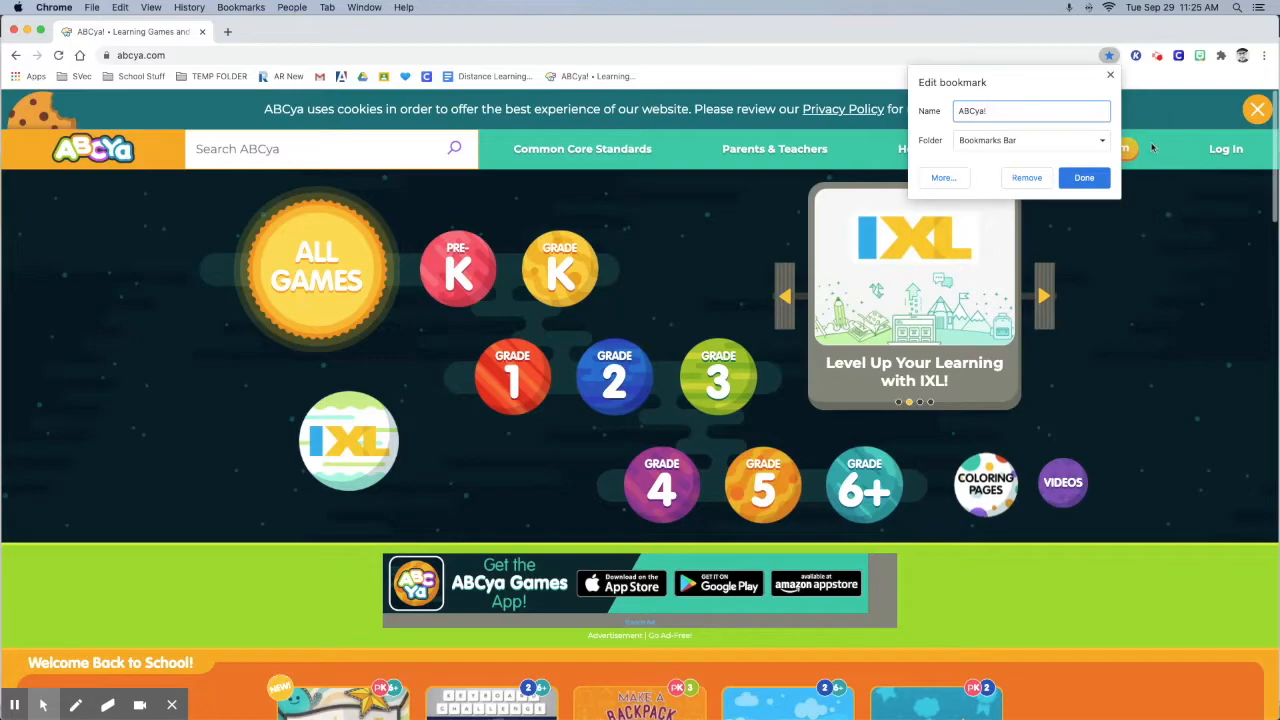
{"action": "left_click", "coordinate": [1084, 177]}
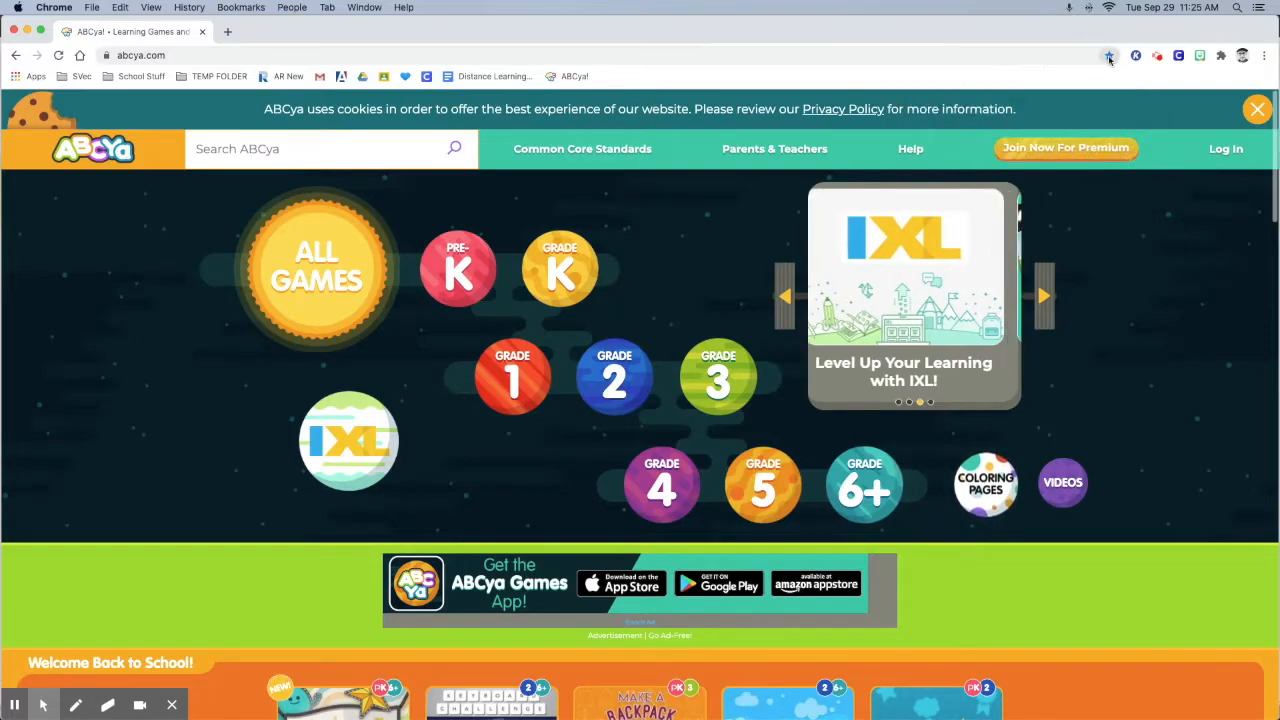
{"action": "left_click", "coordinate": [1108, 55]}
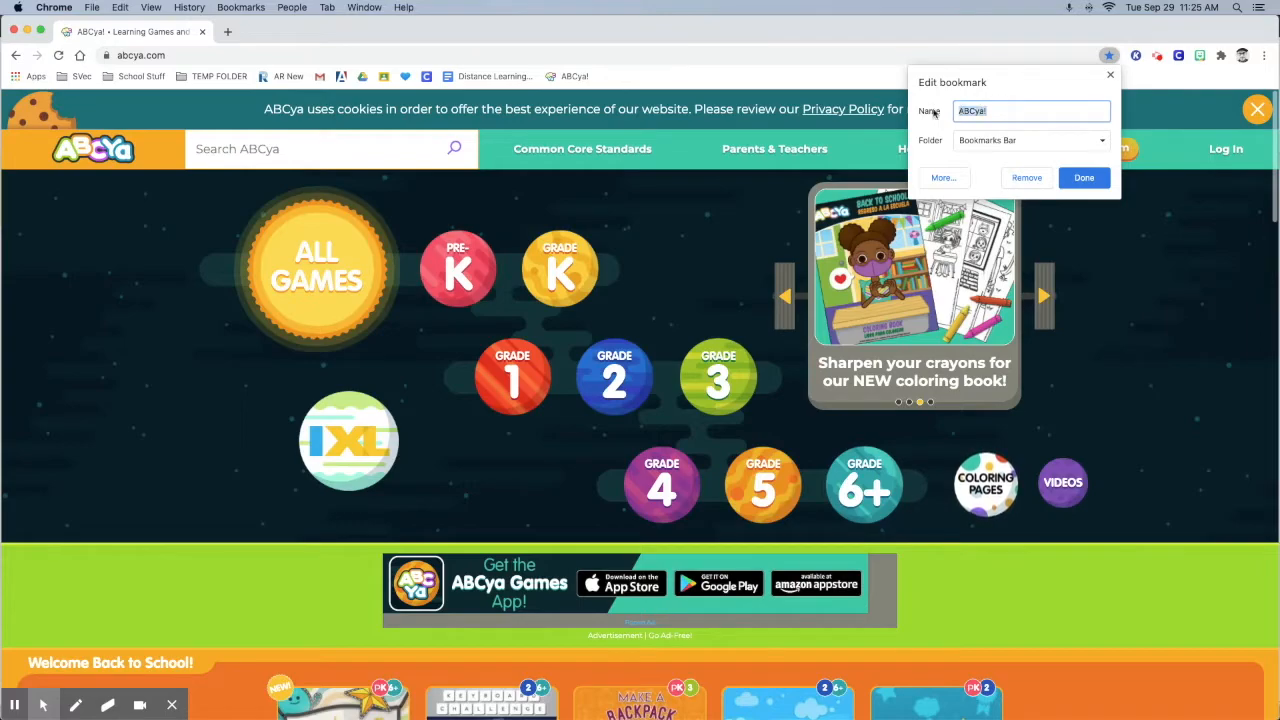
{"action": "left_click", "coordinate": [1084, 177]}
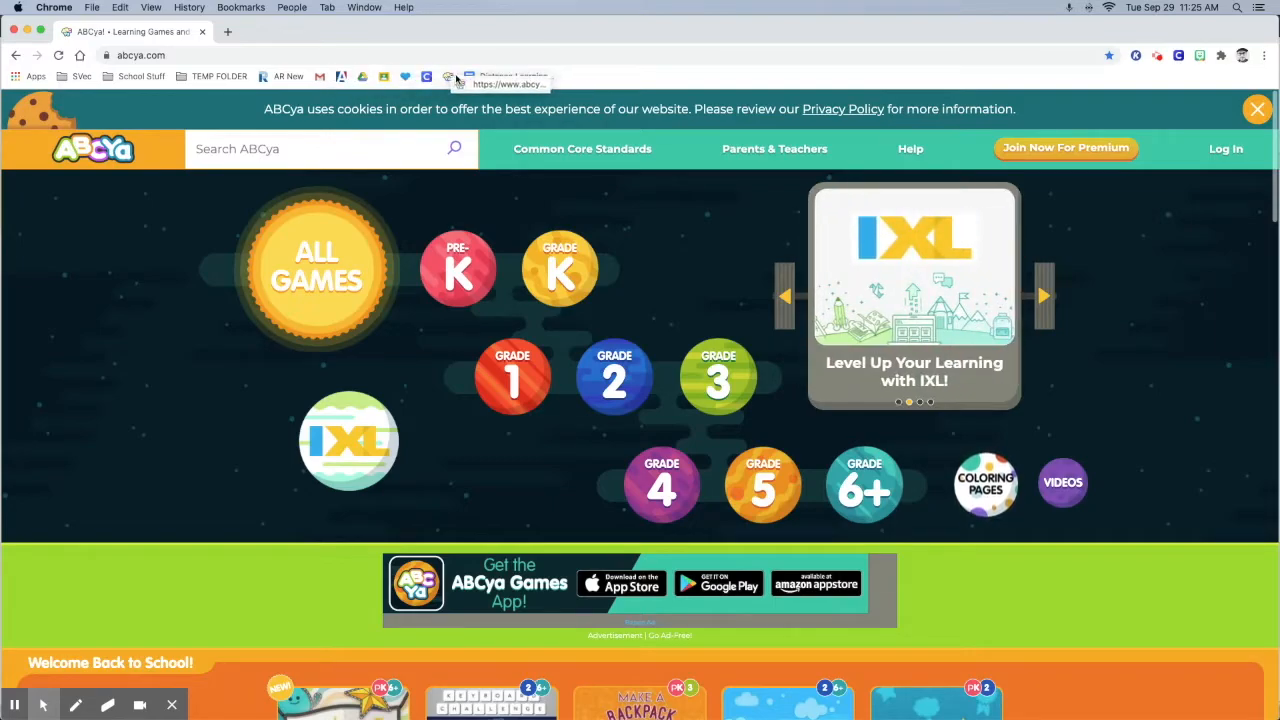
{"action": "mouse_move", "coordinate": [520, 78]}
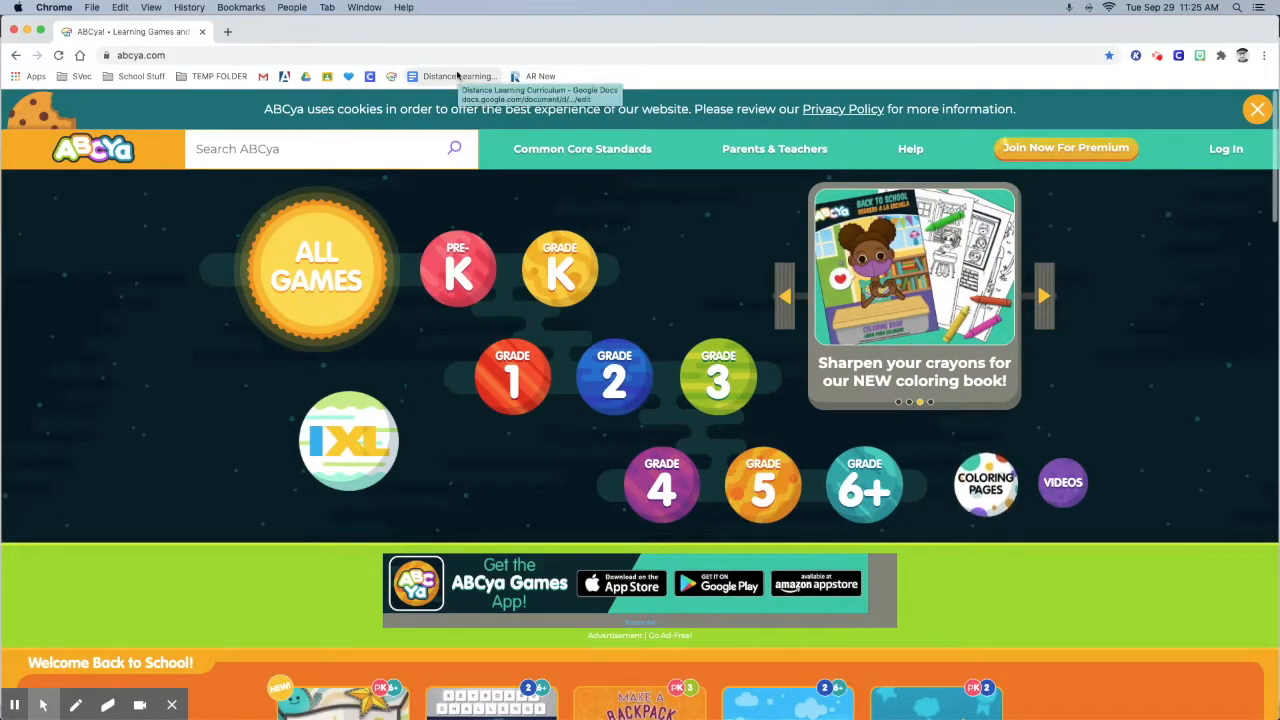
{"action": "mouse_move", "coordinate": [628, 80]}
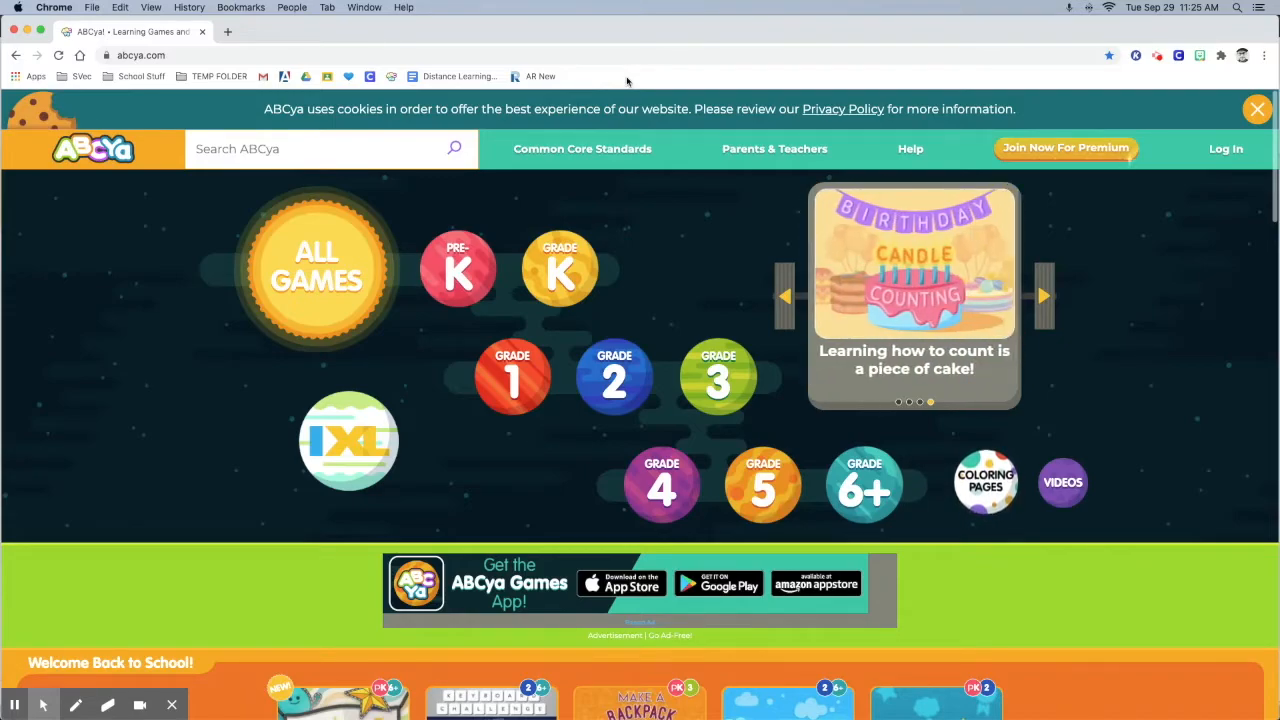
Create a 'Research Project' folder on the bookmarks bar
{"action": "right_click", "coordinate": [628, 80]}
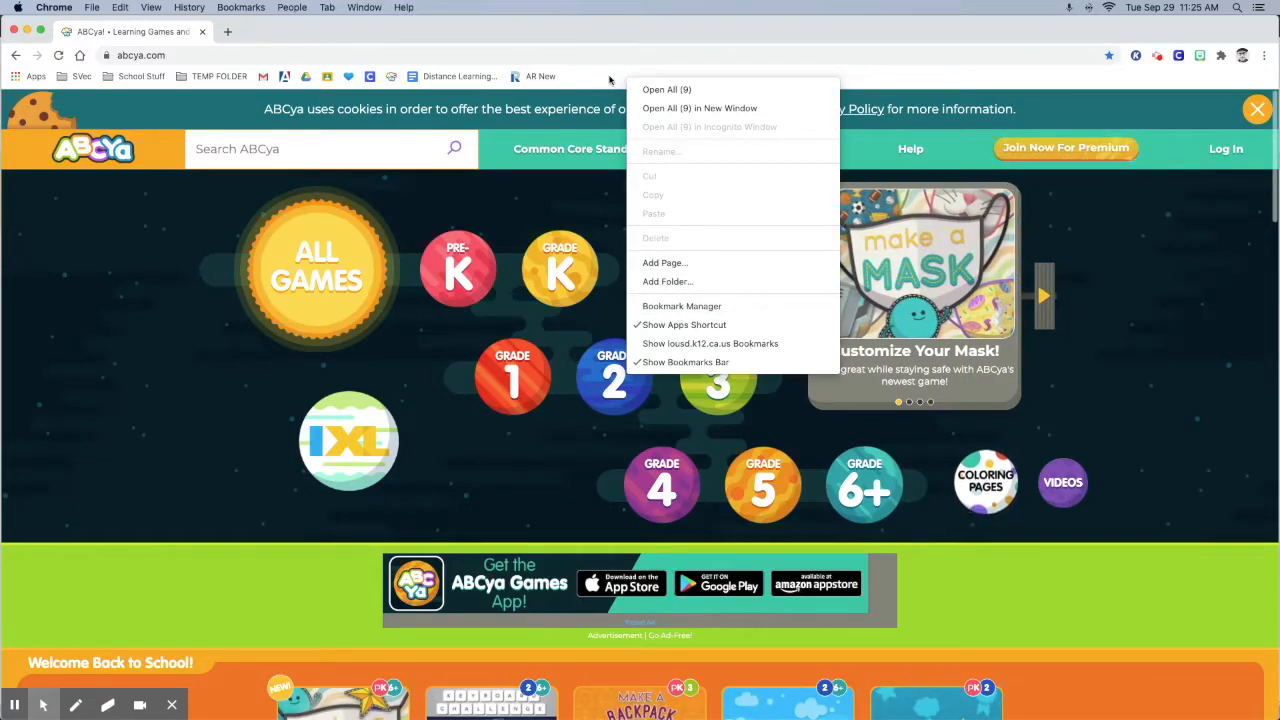
{"action": "mouse_move", "coordinate": [668, 89]}
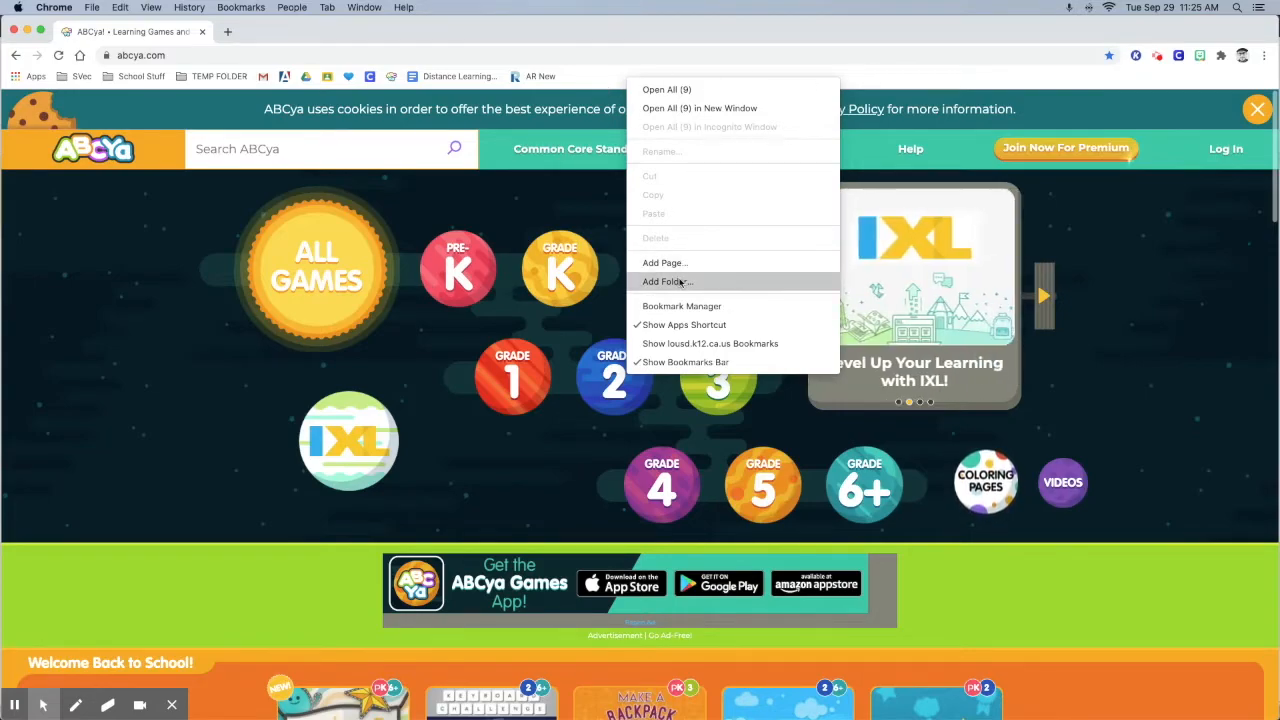
{"action": "left_click", "coordinate": [667, 281]}
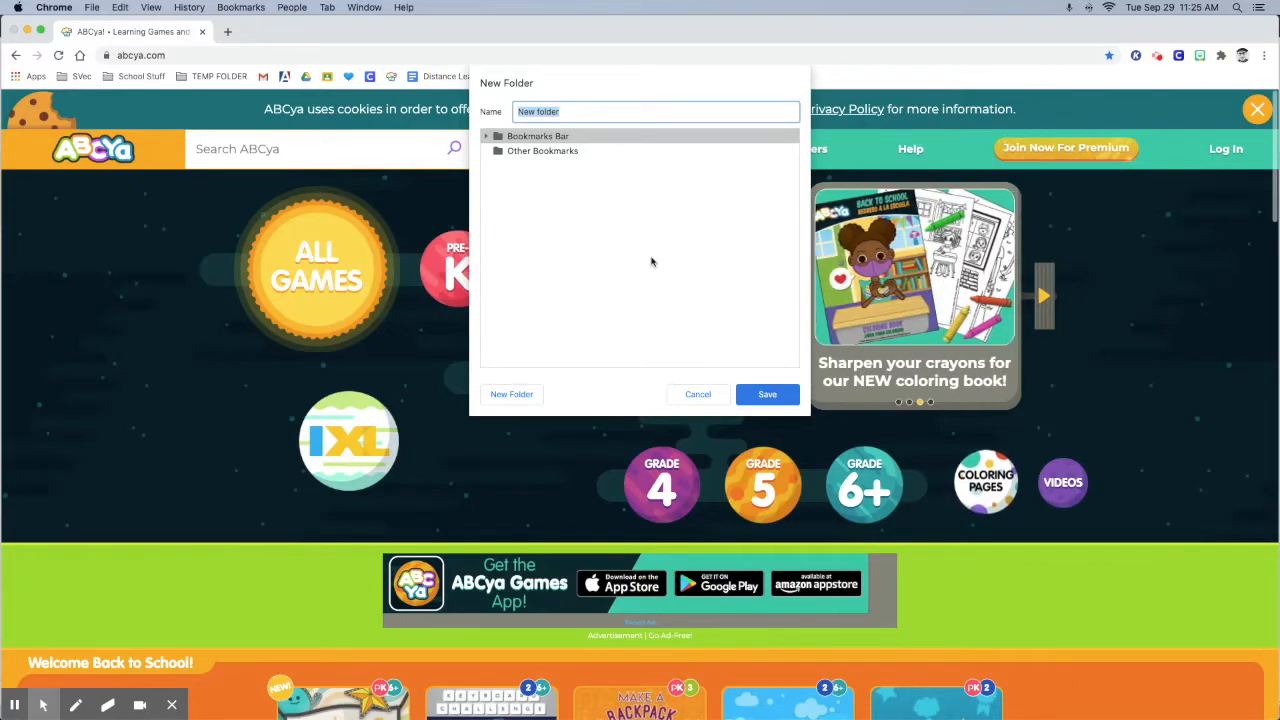
{"action": "type", "text": "Research"}
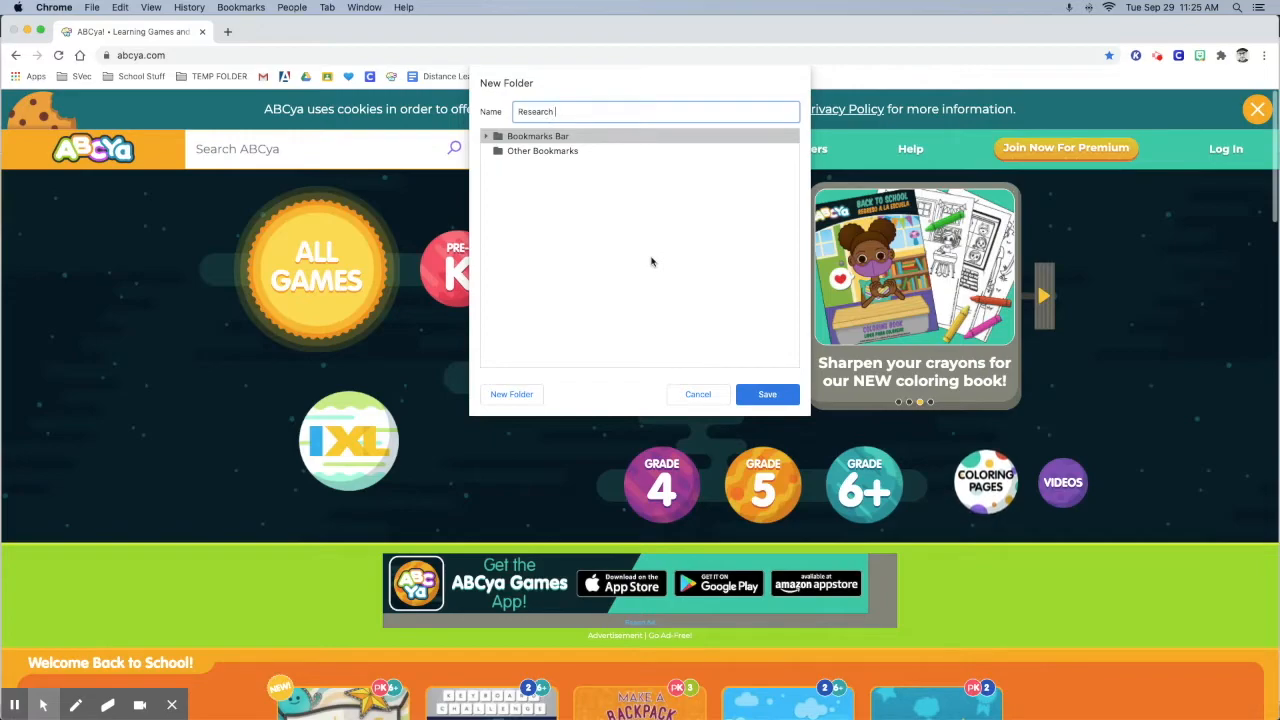
{"action": "type", "text": "Project"}
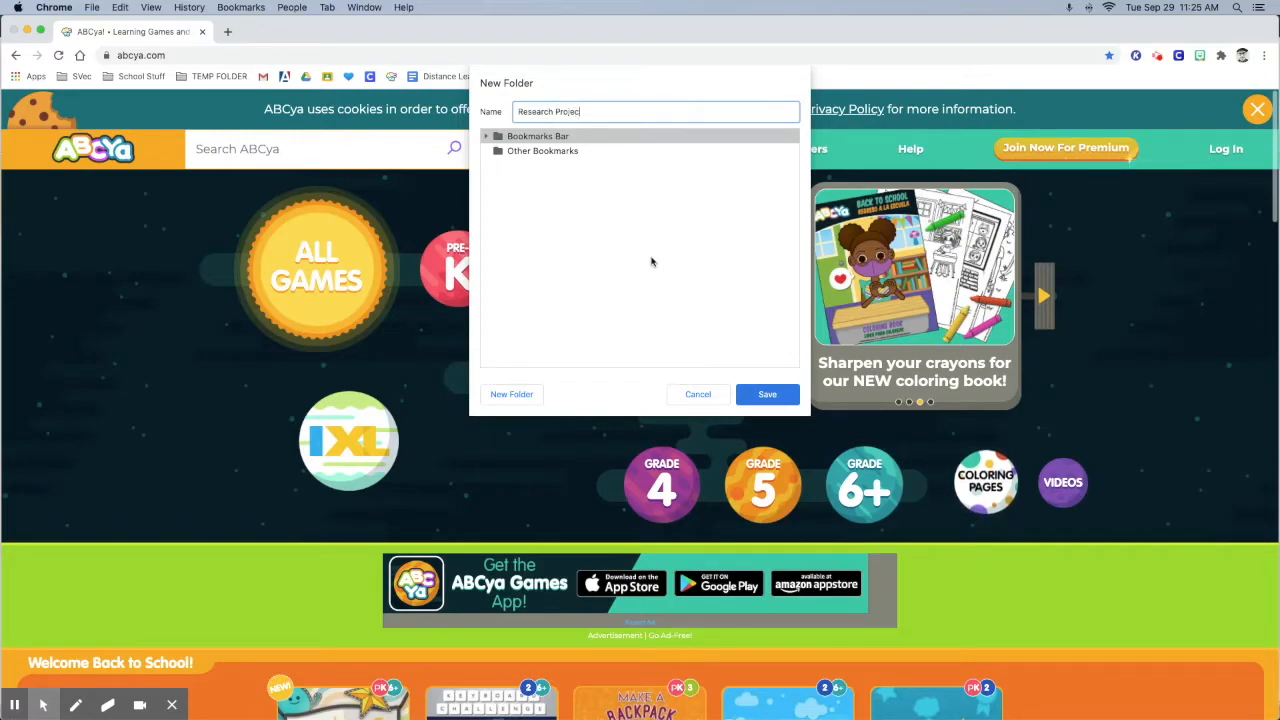
{"action": "left_click", "coordinate": [767, 394]}
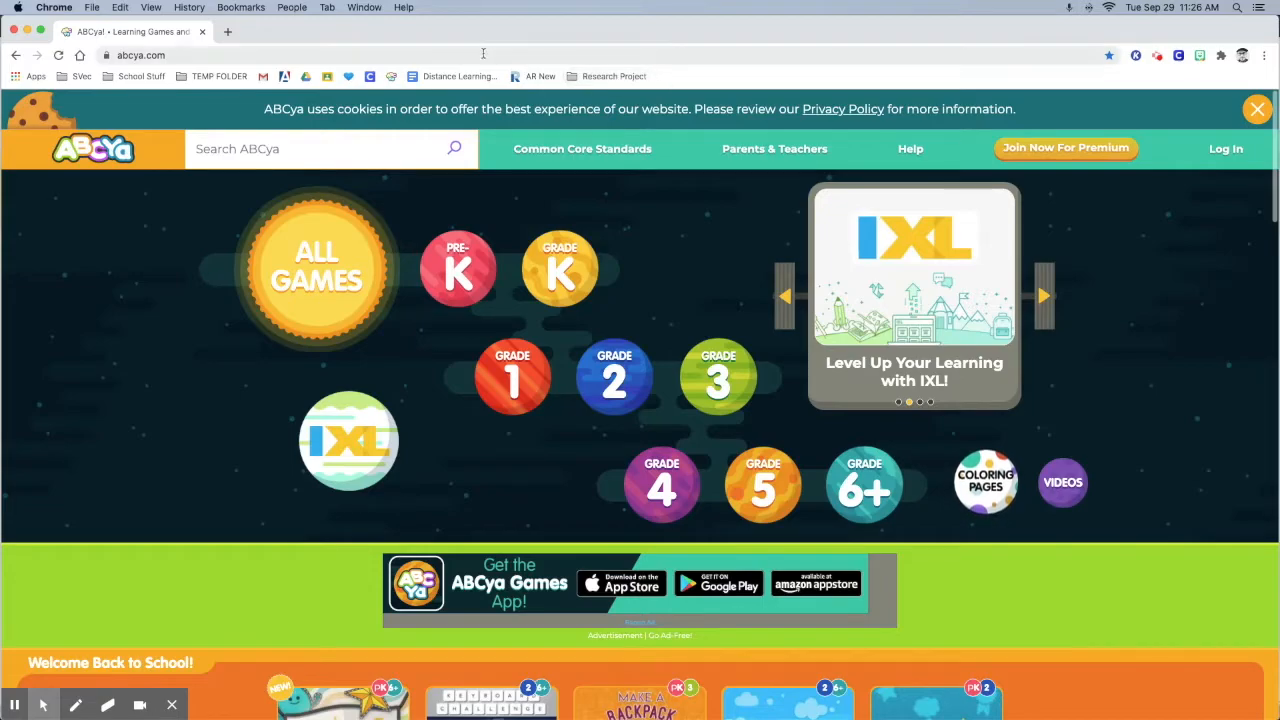
Search for 'tiger' and open the 'Tiger | Species | WWF' result
{"action": "type", "text": "tiger"}
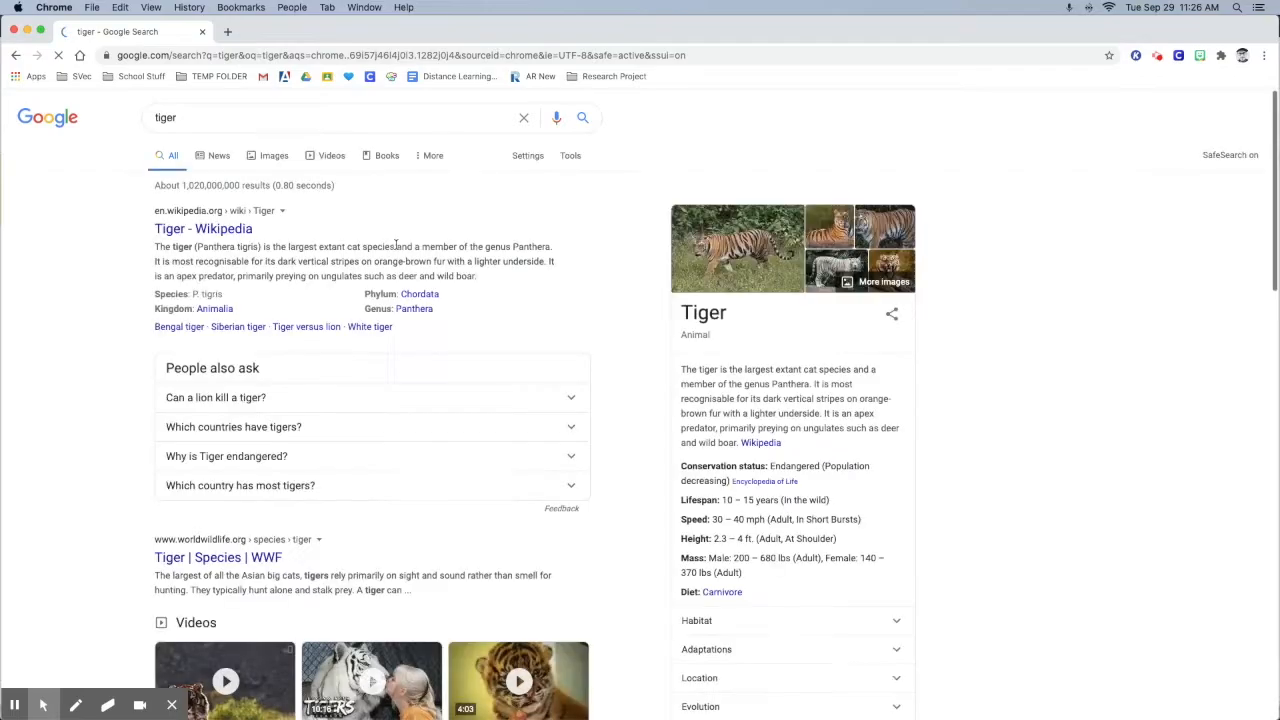
{"action": "left_click", "coordinate": [202, 228]}
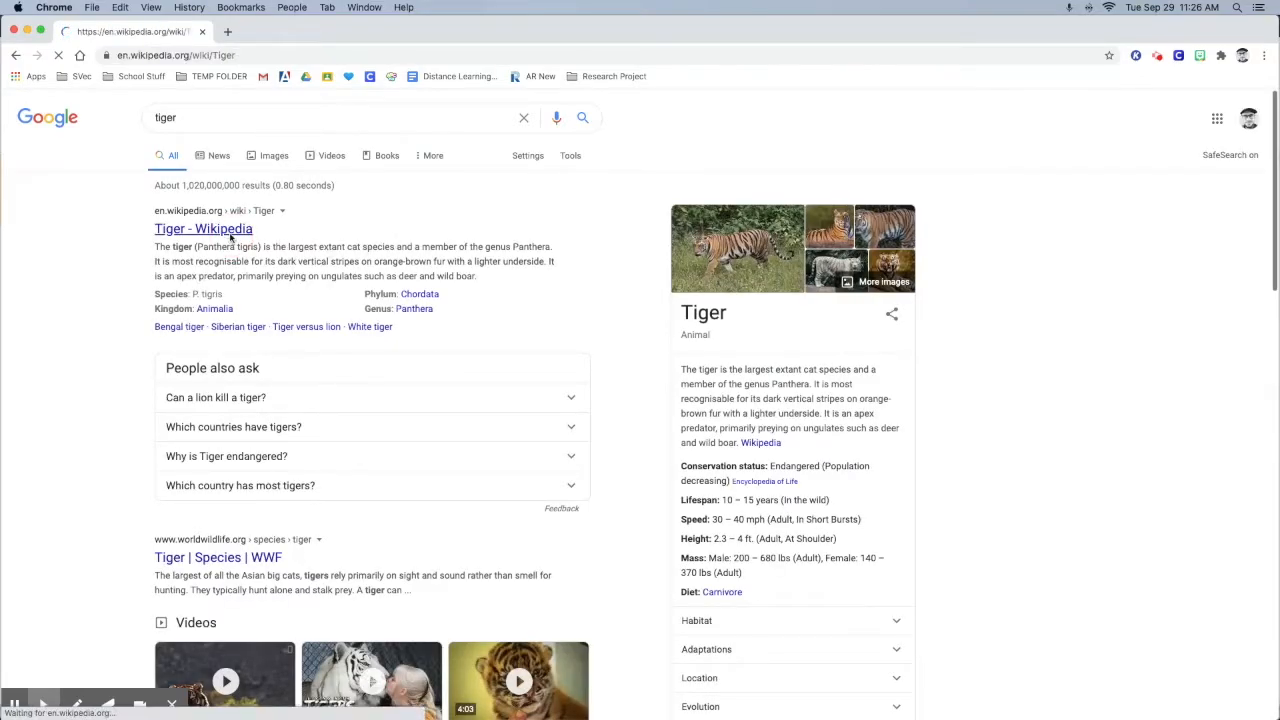
{"action": "left_click", "coordinate": [217, 557]}
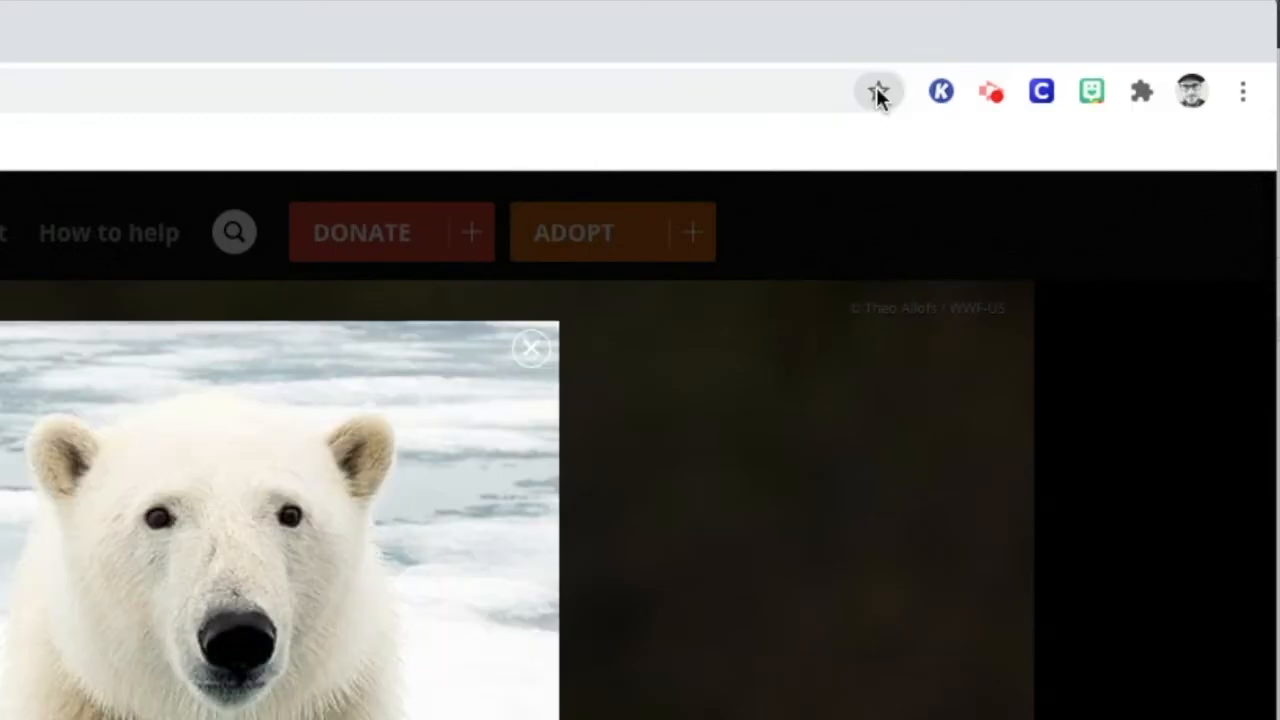
Bookmark the WWF tiger page into the Research Project folder
{"action": "left_click", "coordinate": [878, 91]}
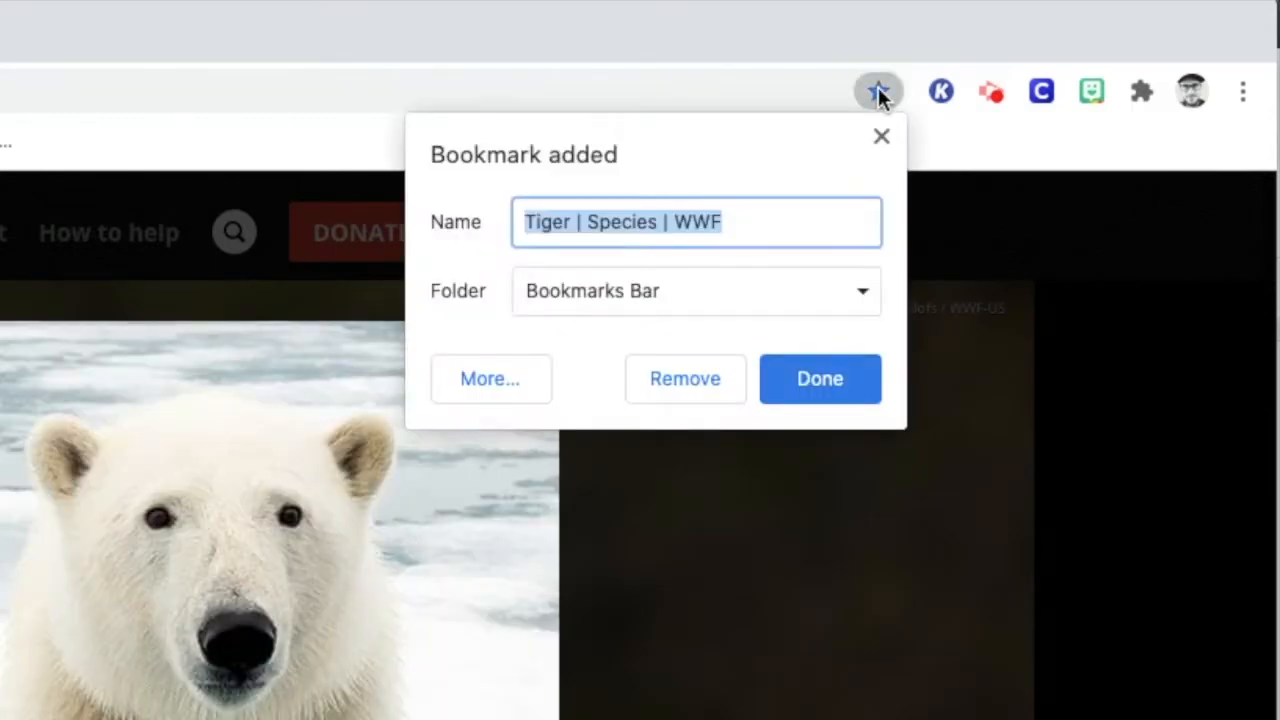
{"action": "mouse_move", "coordinate": [600, 265]}
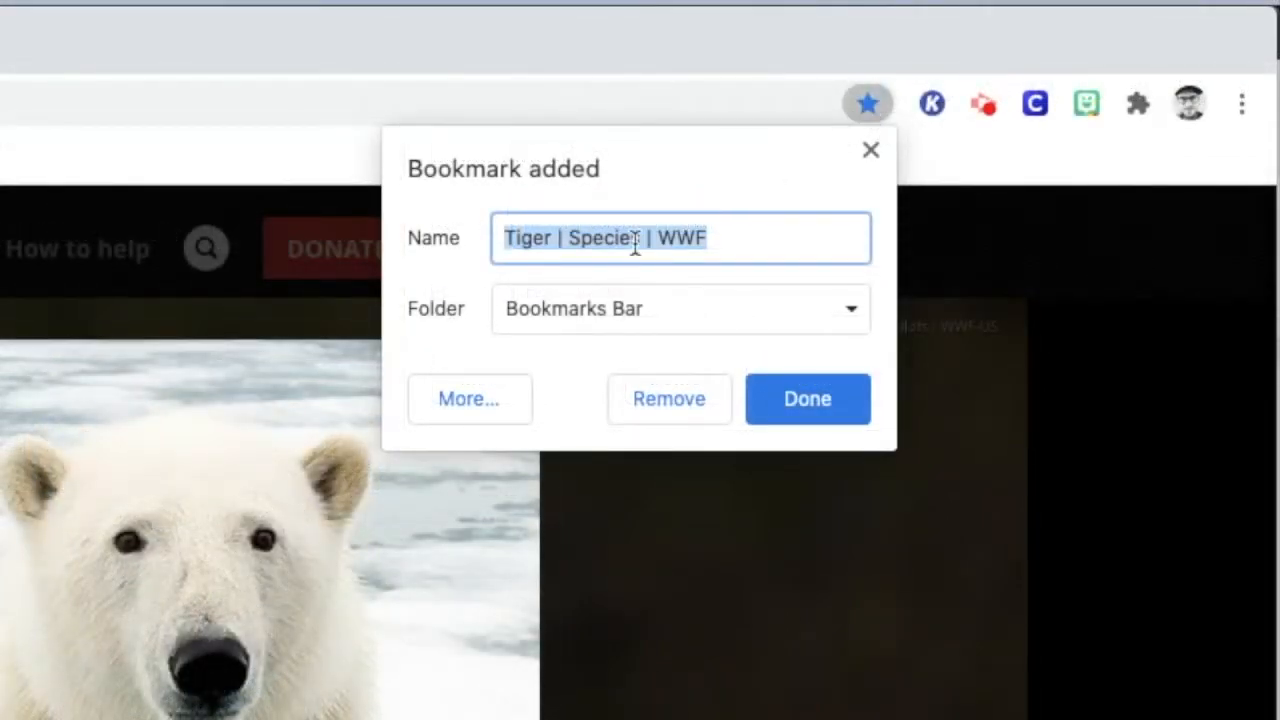
{"action": "left_click", "coordinate": [680, 308]}
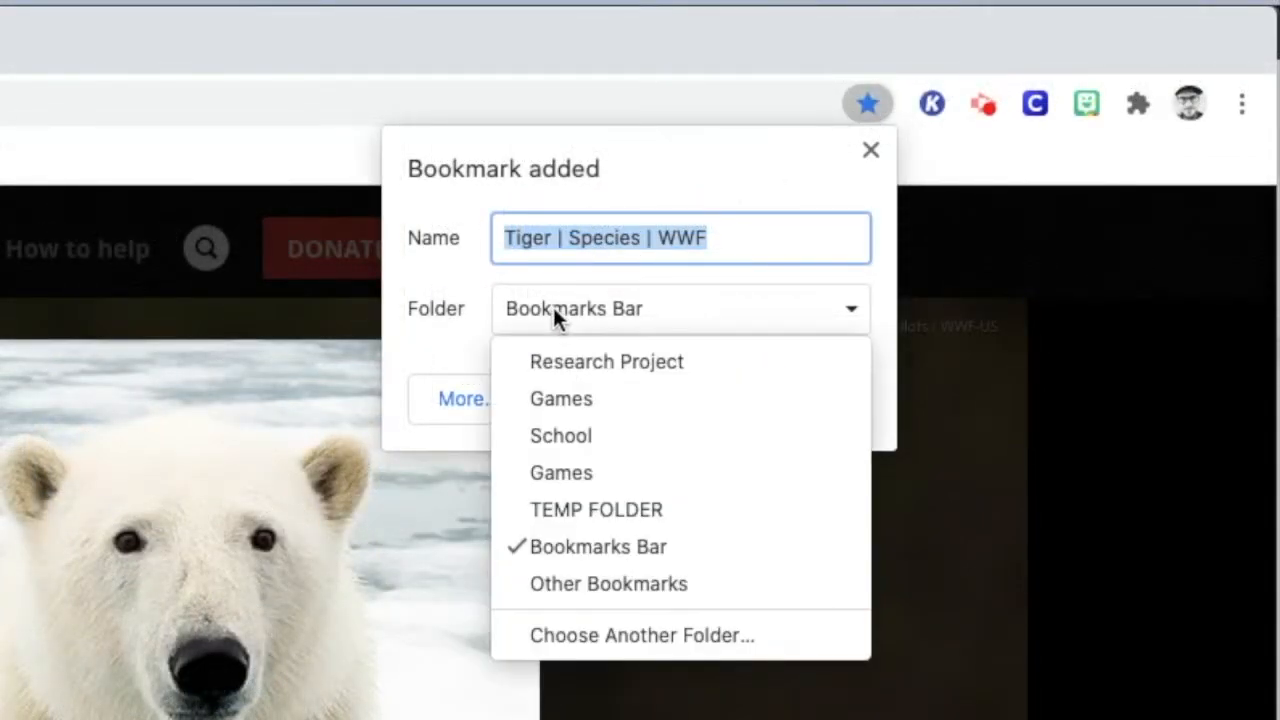
{"action": "mouse_move", "coordinate": [575, 362]}
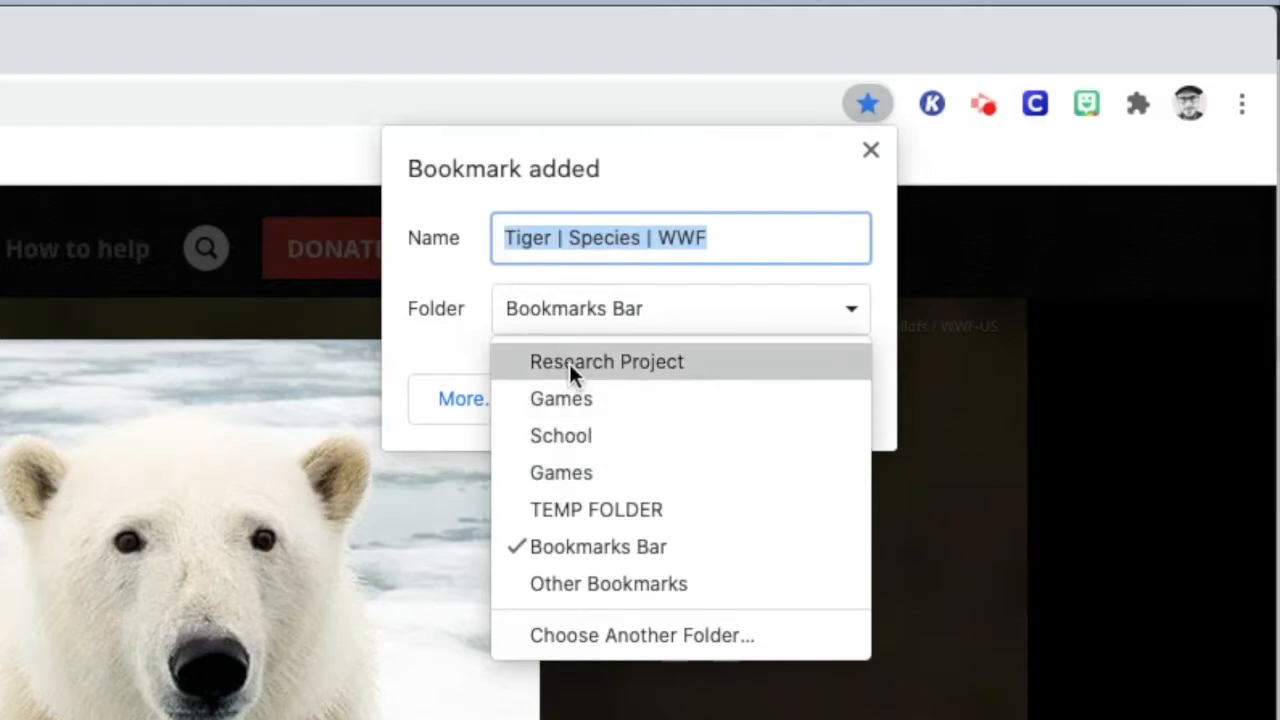
{"action": "left_click", "coordinate": [606, 361]}
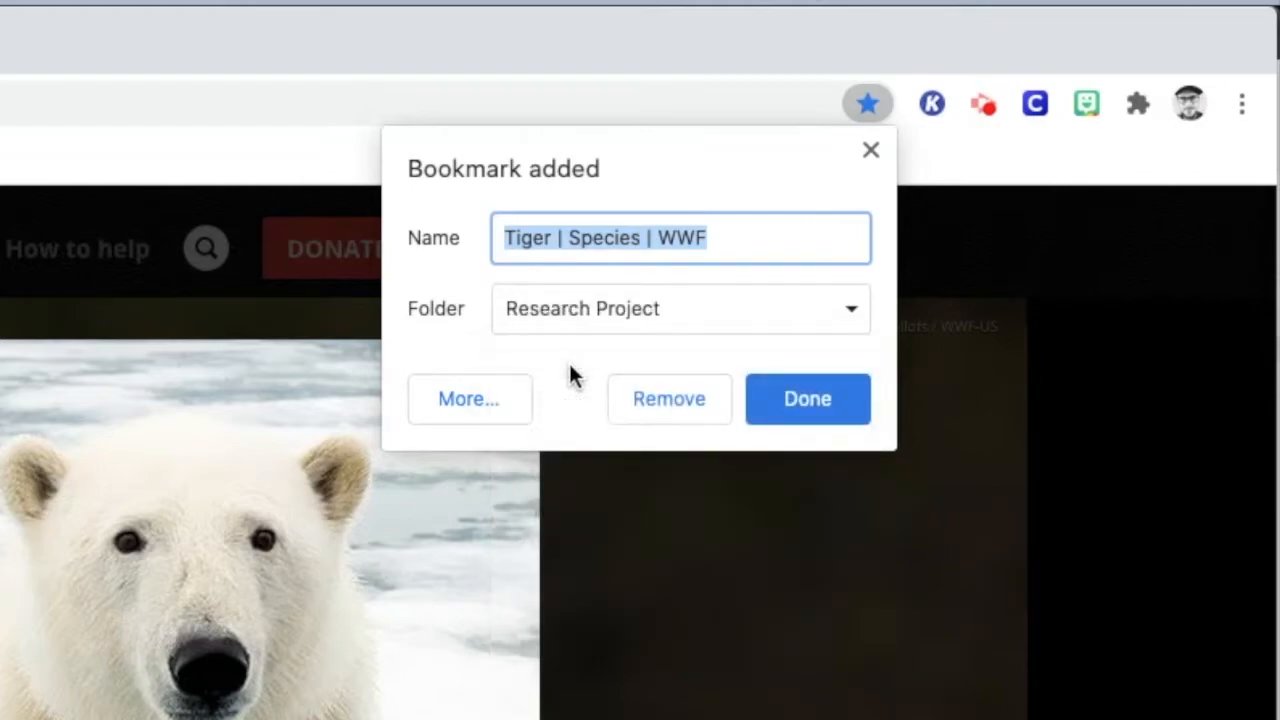
{"action": "left_click", "coordinate": [680, 308]}
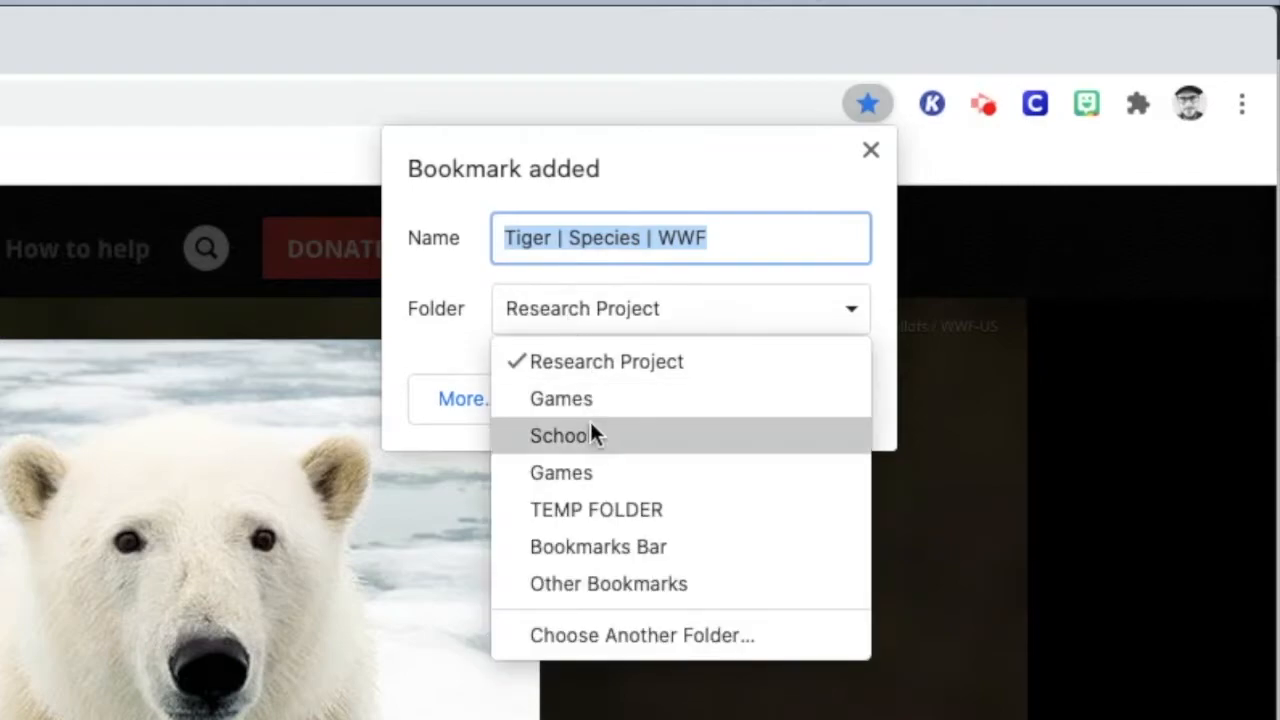
{"action": "left_click", "coordinate": [598, 546]}
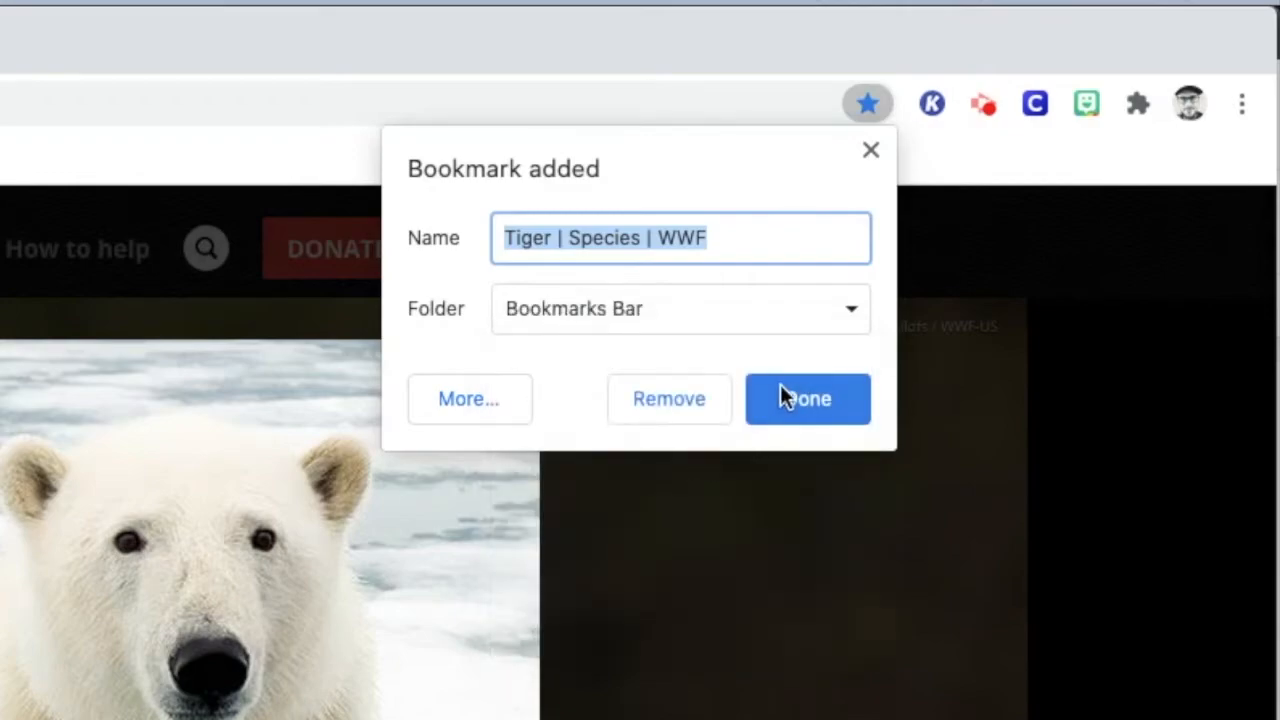
{"action": "left_click", "coordinate": [807, 398]}
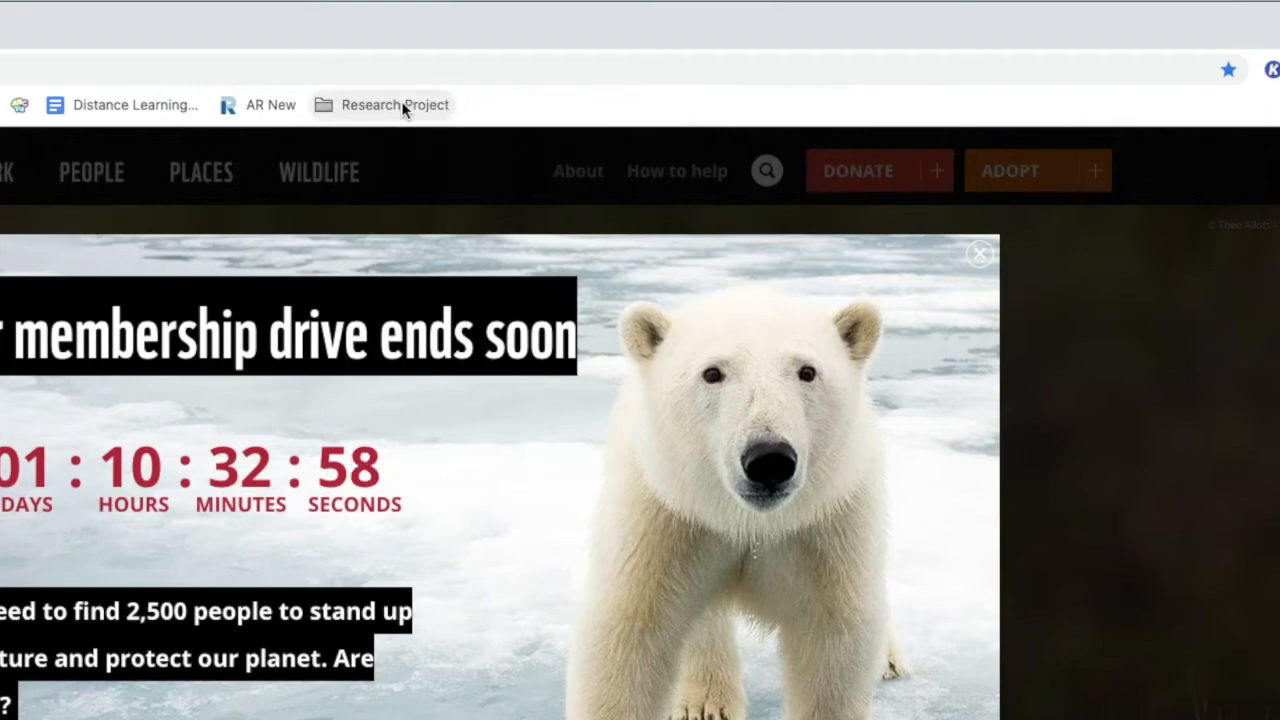
{"action": "left_click", "coordinate": [394, 104]}
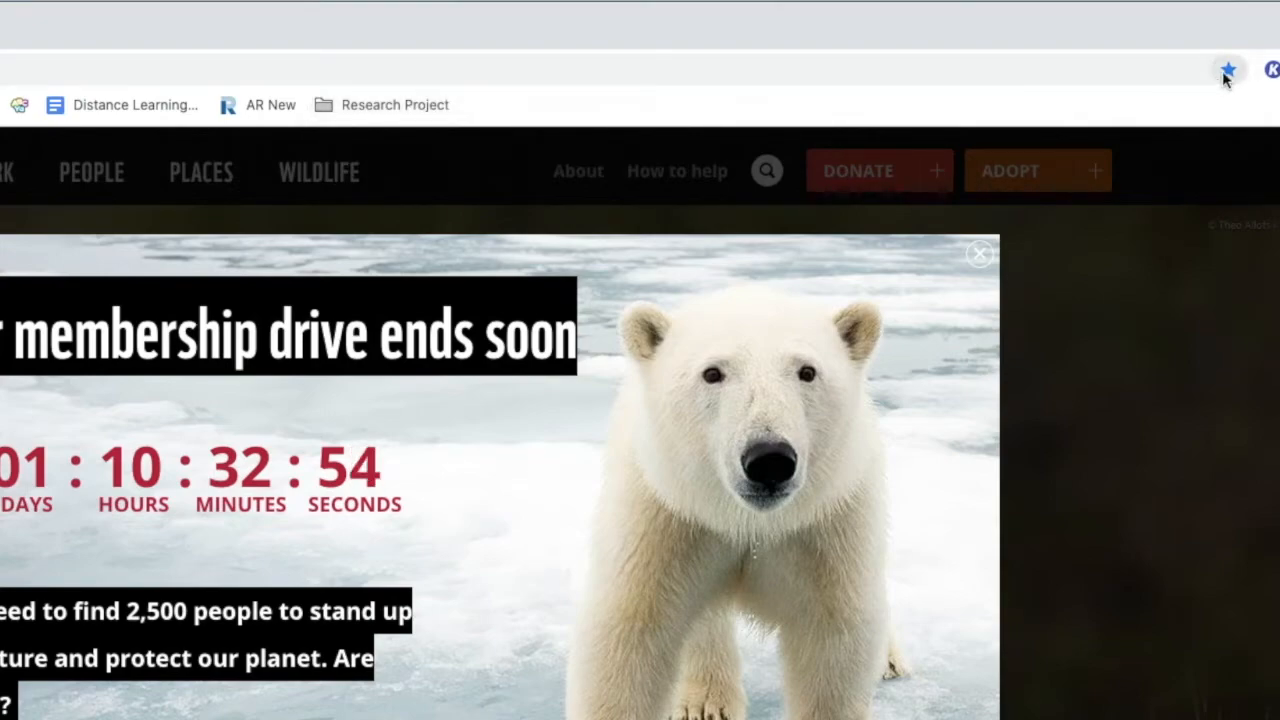
{"action": "left_click", "coordinate": [1227, 69]}
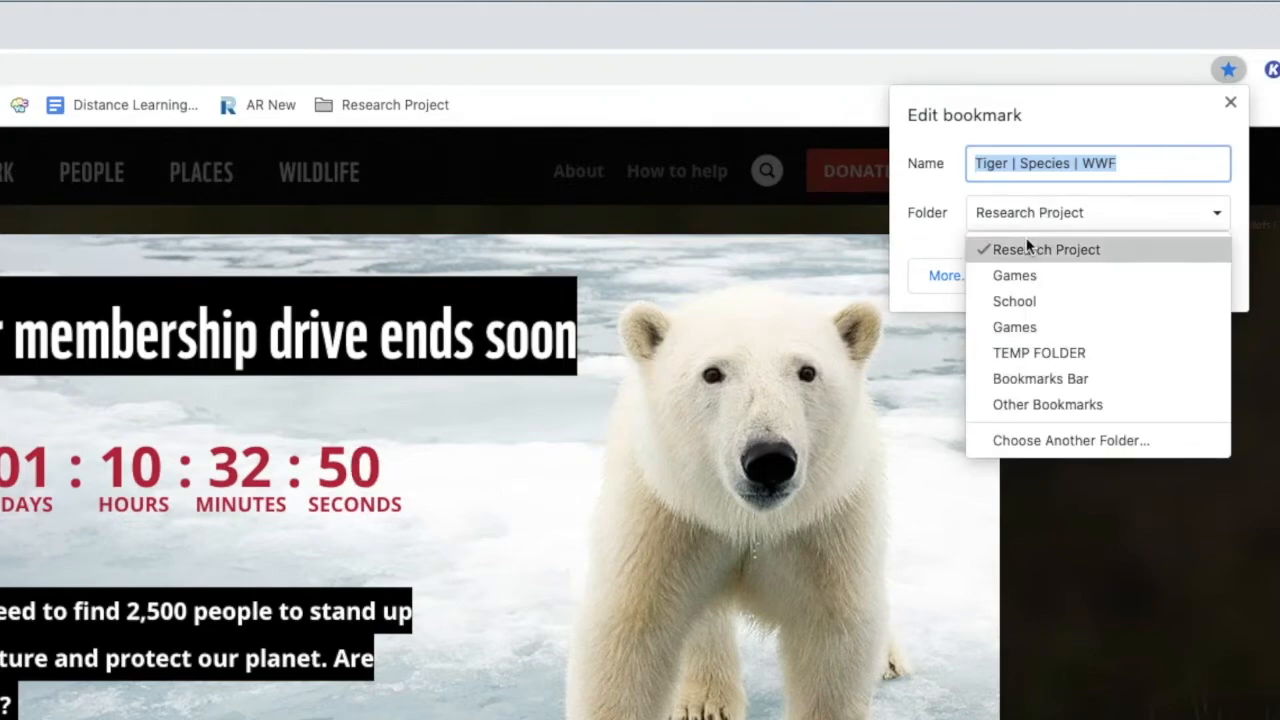
{"action": "left_click", "coordinate": [1046, 249]}
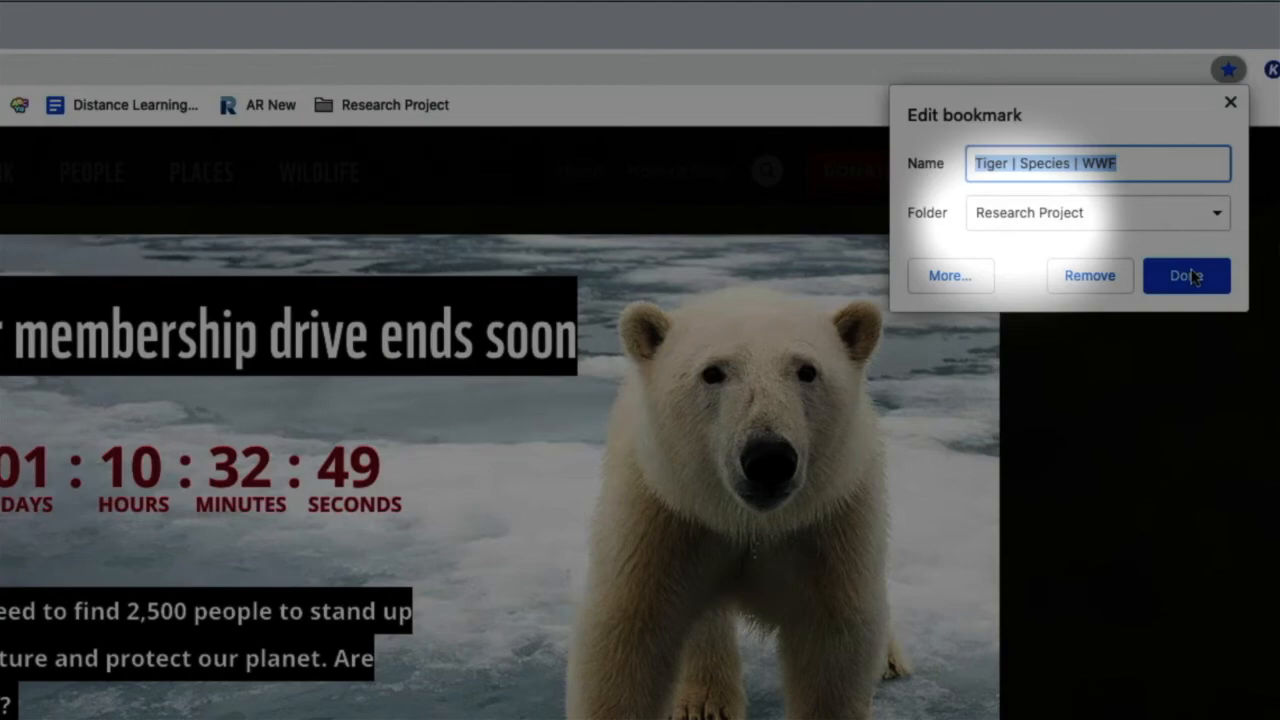
{"action": "left_click", "coordinate": [1186, 276]}
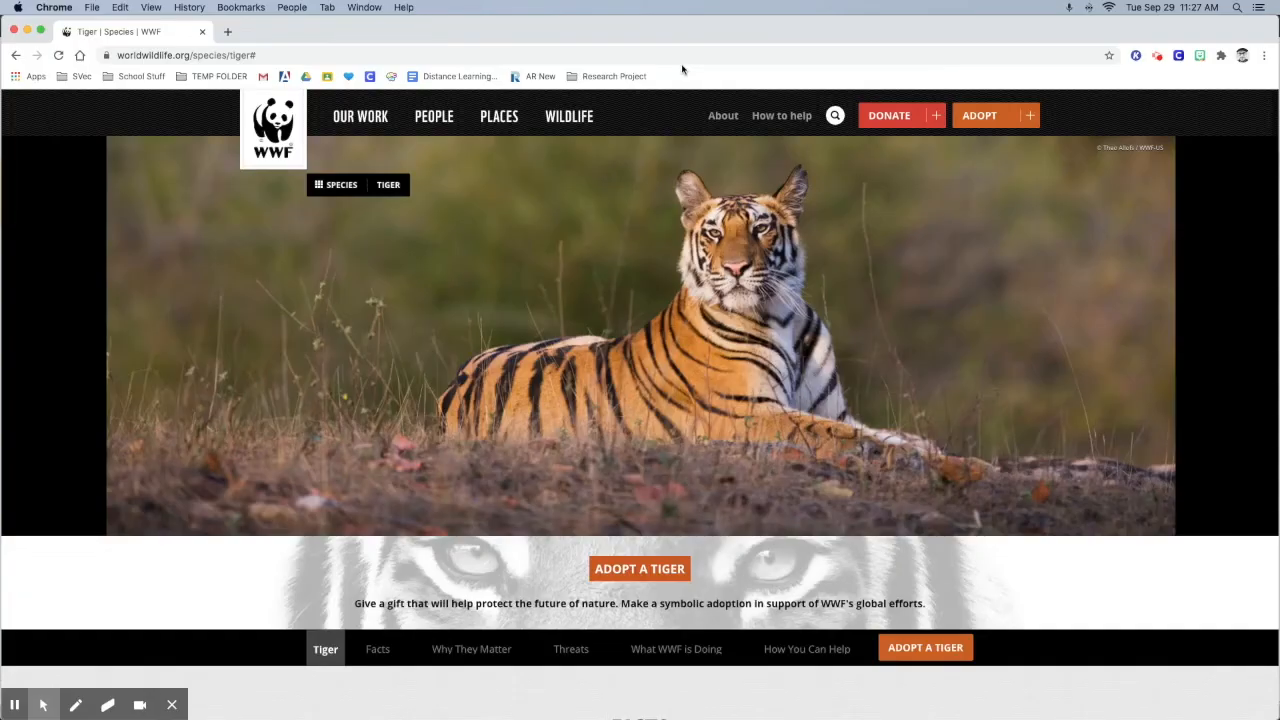